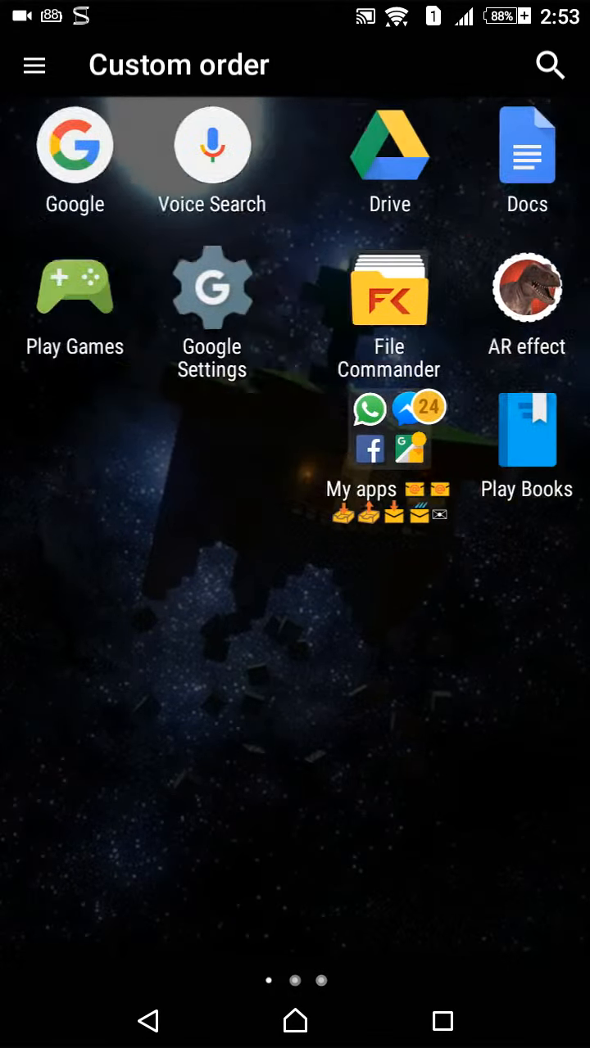
# Swipe the app drawer to the page holding Gmail, Google and Notes
pyautogui.hscroll(-3)
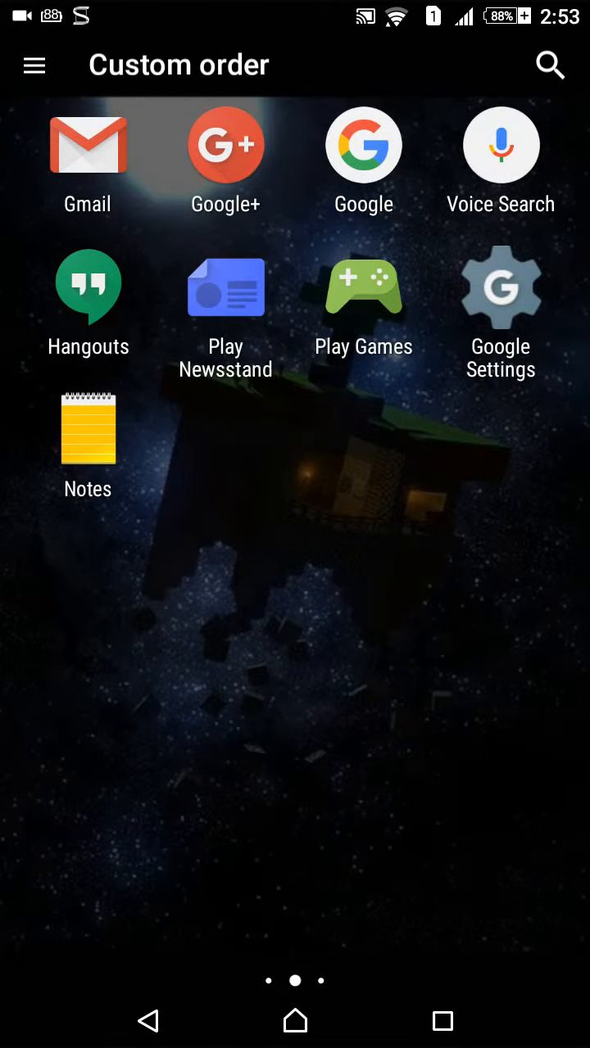
pyautogui.hscroll(-3)
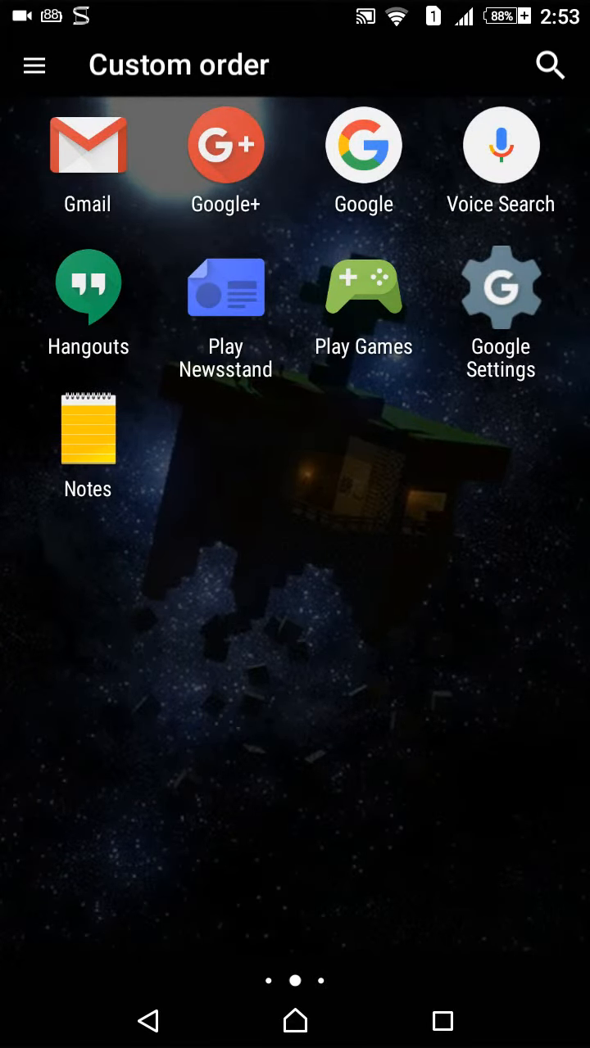
# Launch Google and search for "minecraft avatar maker" via the suggestion
pyautogui.click(363, 146)
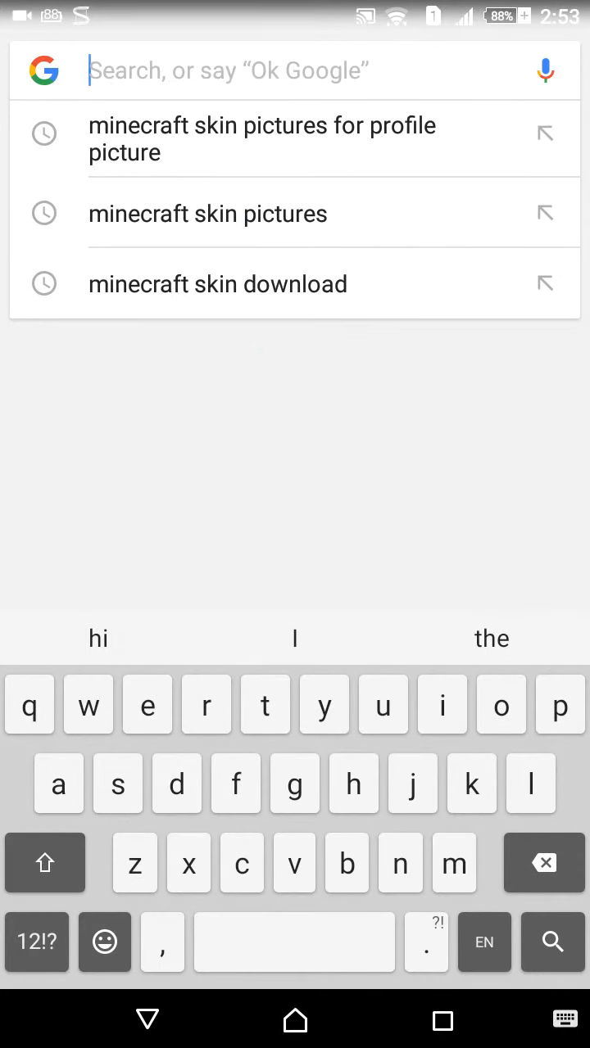
pyautogui.write('m')
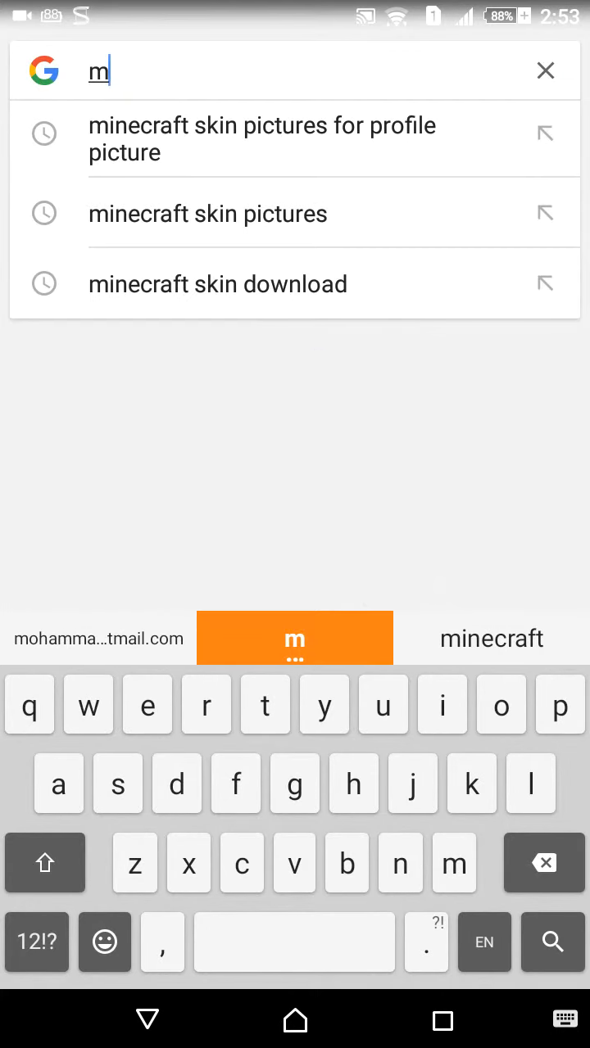
pyautogui.write('i')
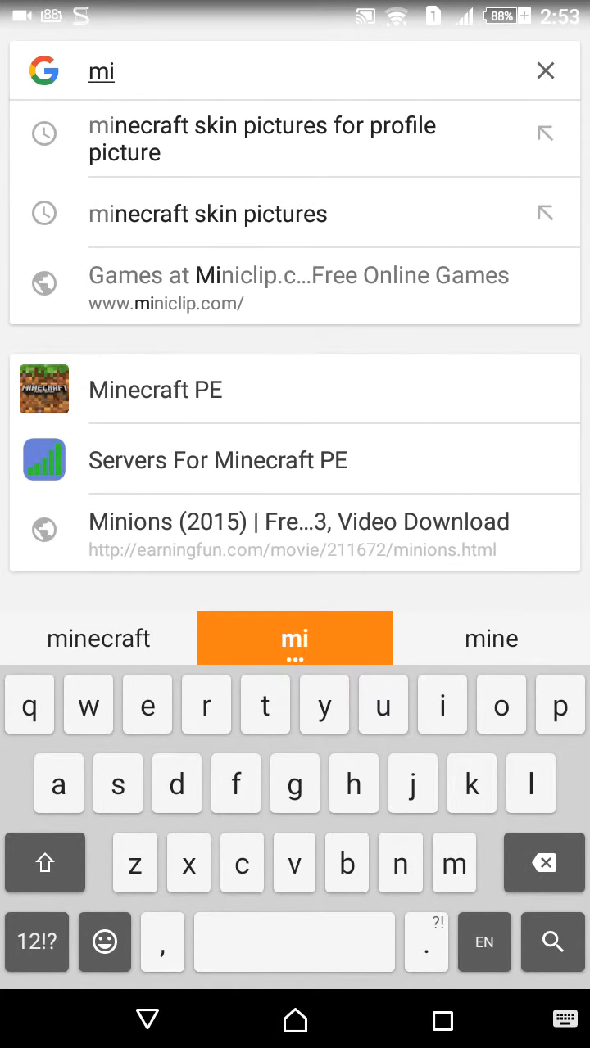
pyautogui.write('craft l')
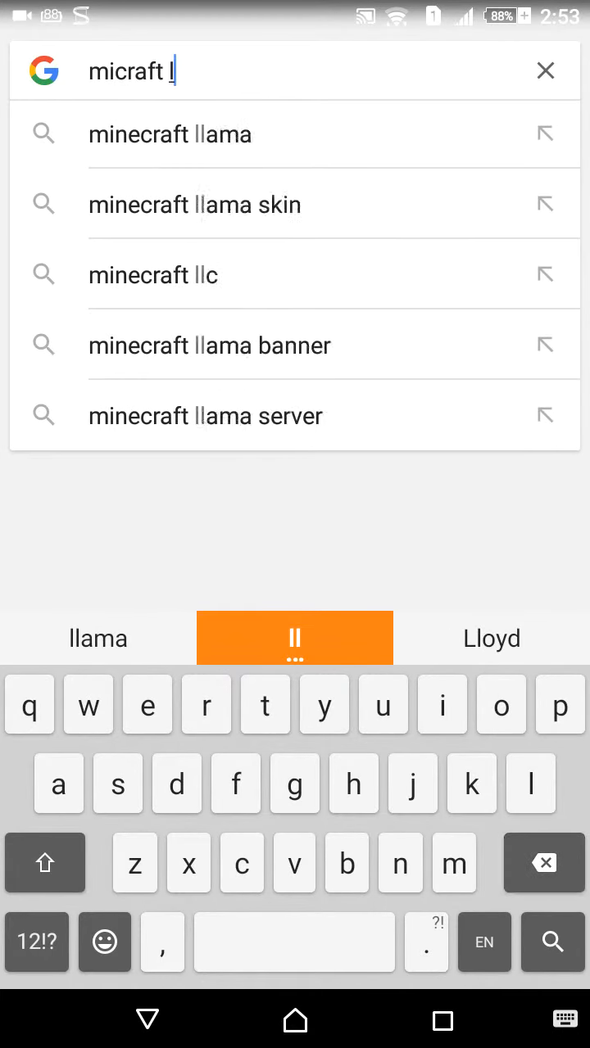
pyautogui.press('BackSpace')
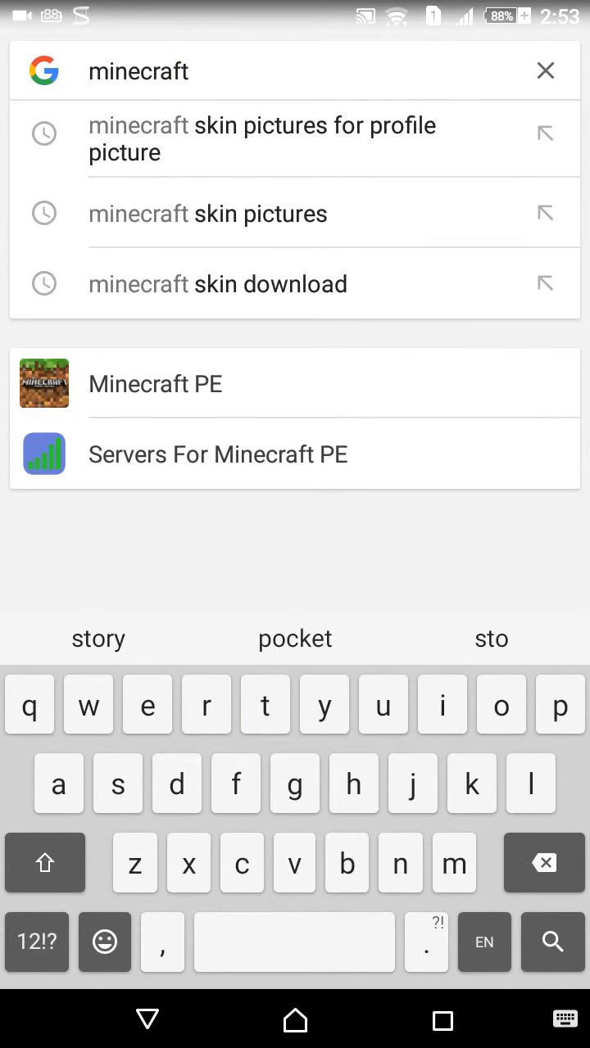
pyautogui.write('v')
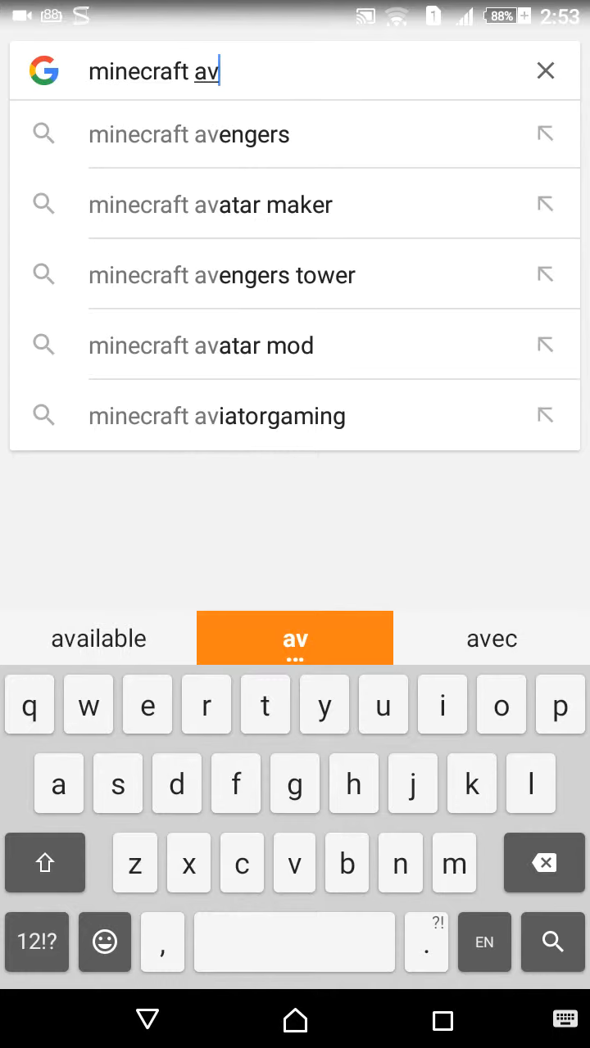
pyautogui.click(210, 204)
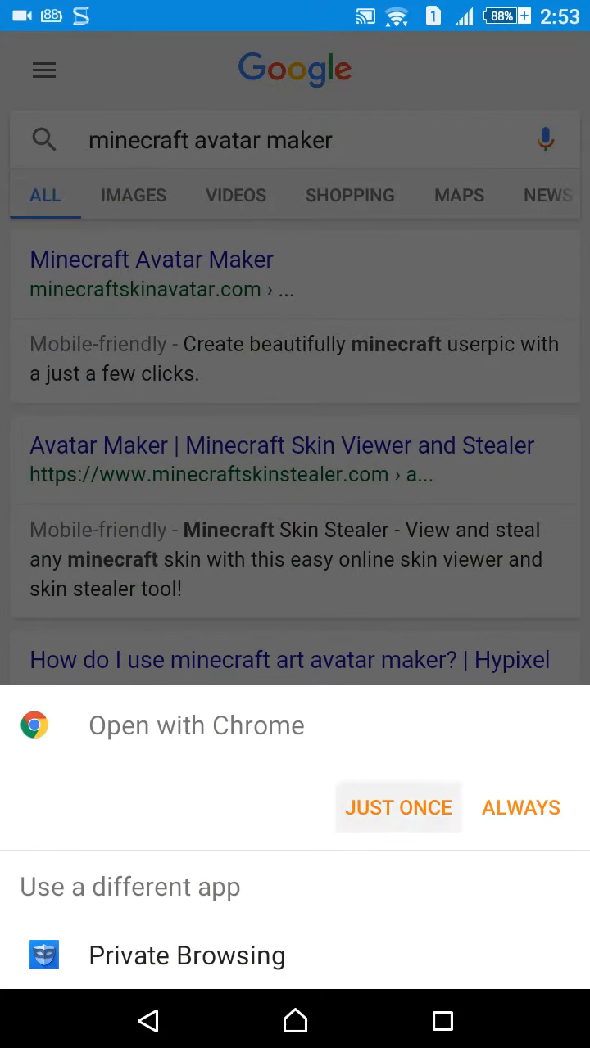
# Open minecraftskinavatar.com in Chrome and enter "Fun crafter" as the Minecraft name
pyautogui.click(398, 807)
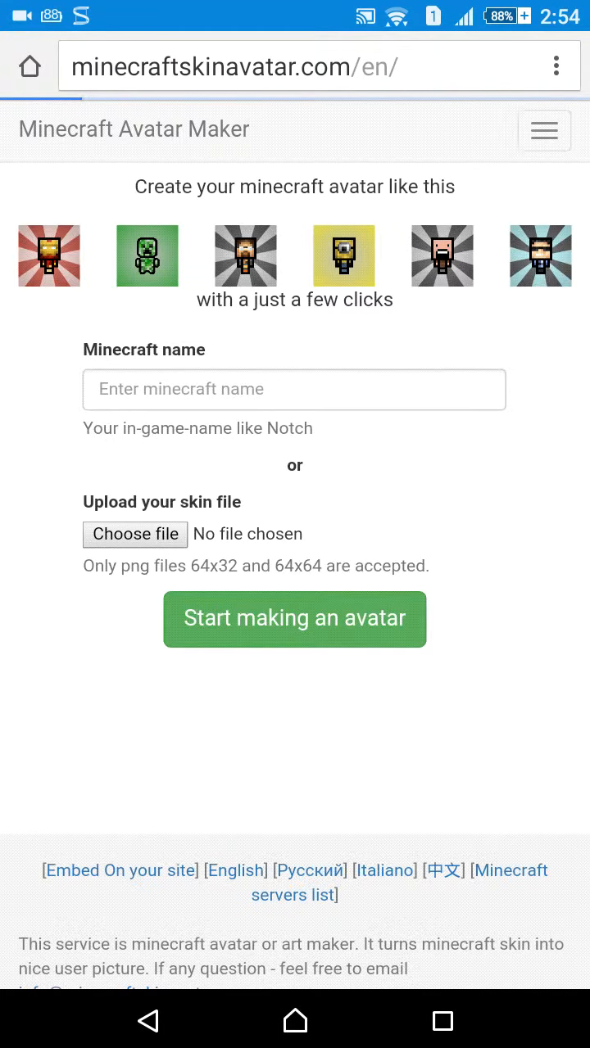
pyautogui.scroll(-3)
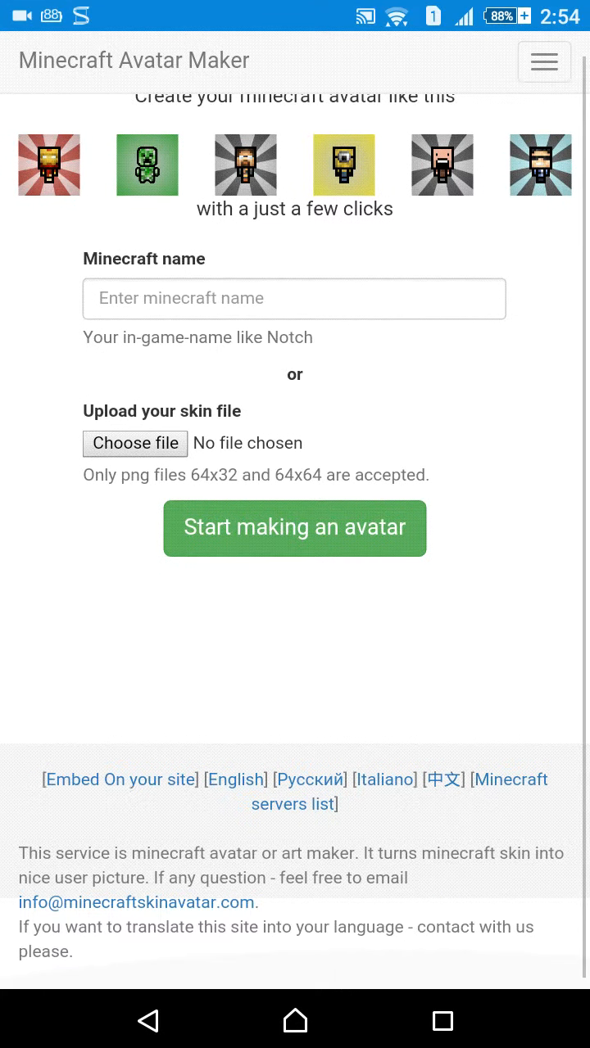
pyautogui.click(294, 298)
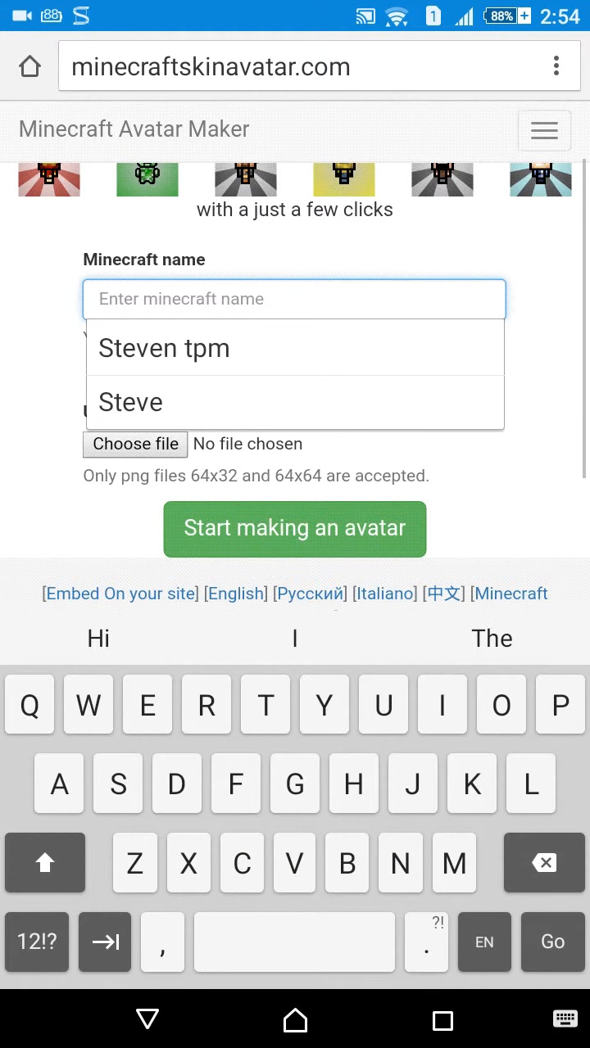
pyautogui.write('Fun')
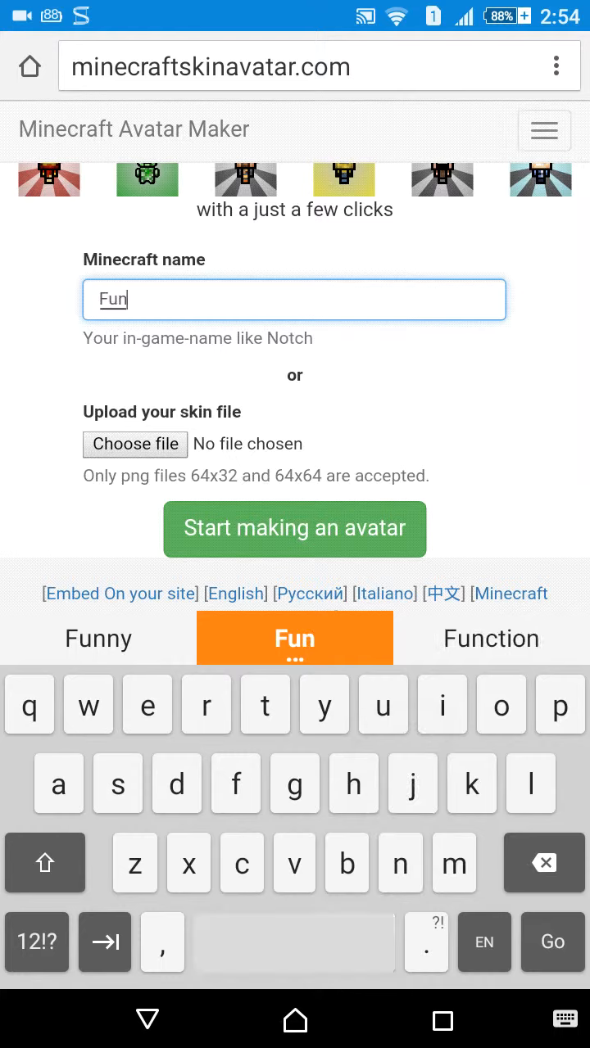
pyautogui.write('crafter')
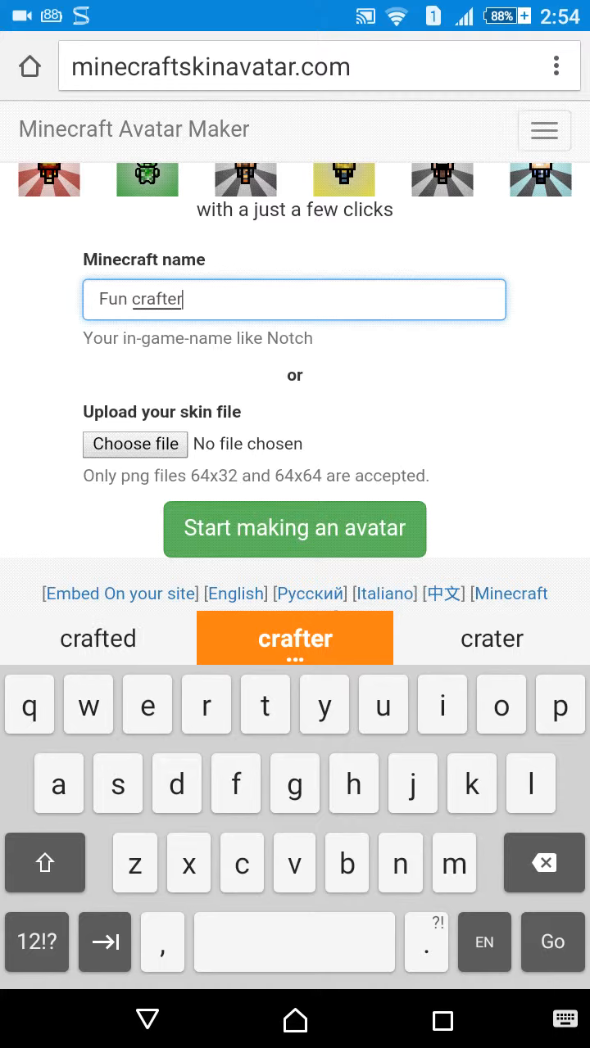
pyautogui.scroll(-3)
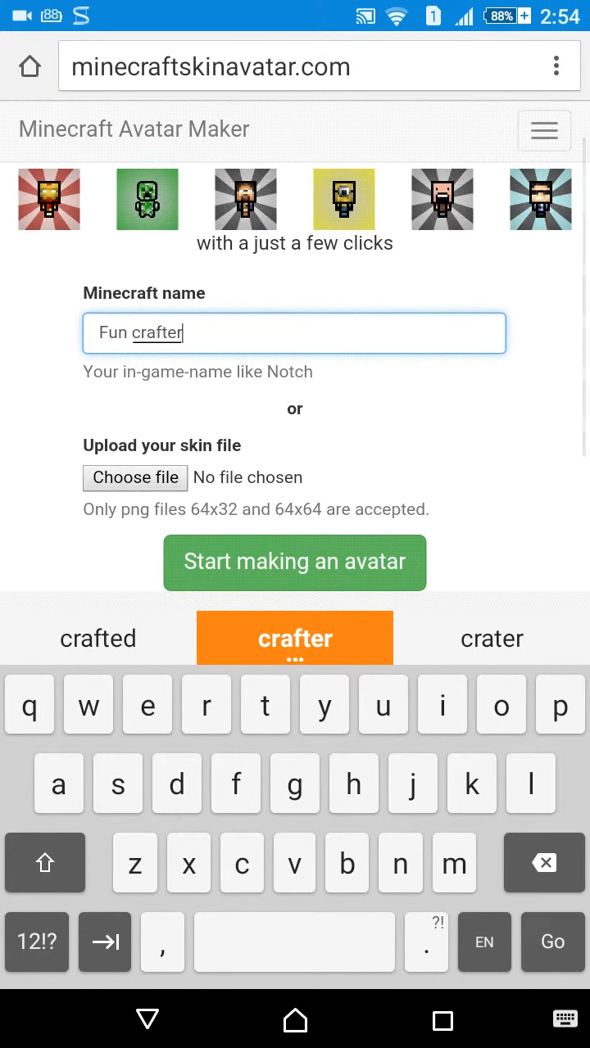
pyautogui.scroll(-3)
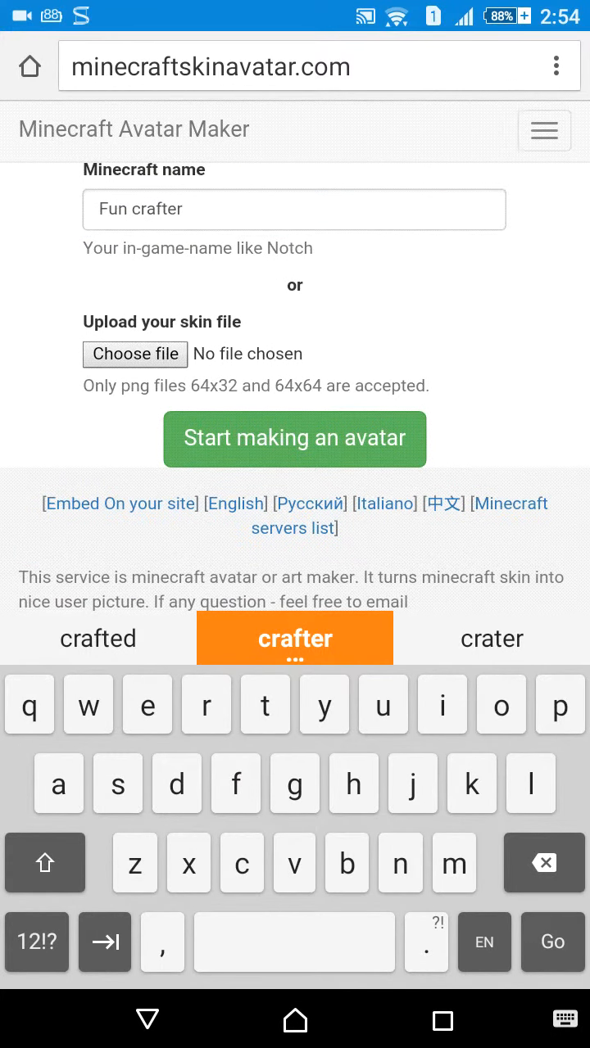
# Choose a skin file from Documents, selecting the Album as the image source
pyautogui.click(135, 354)
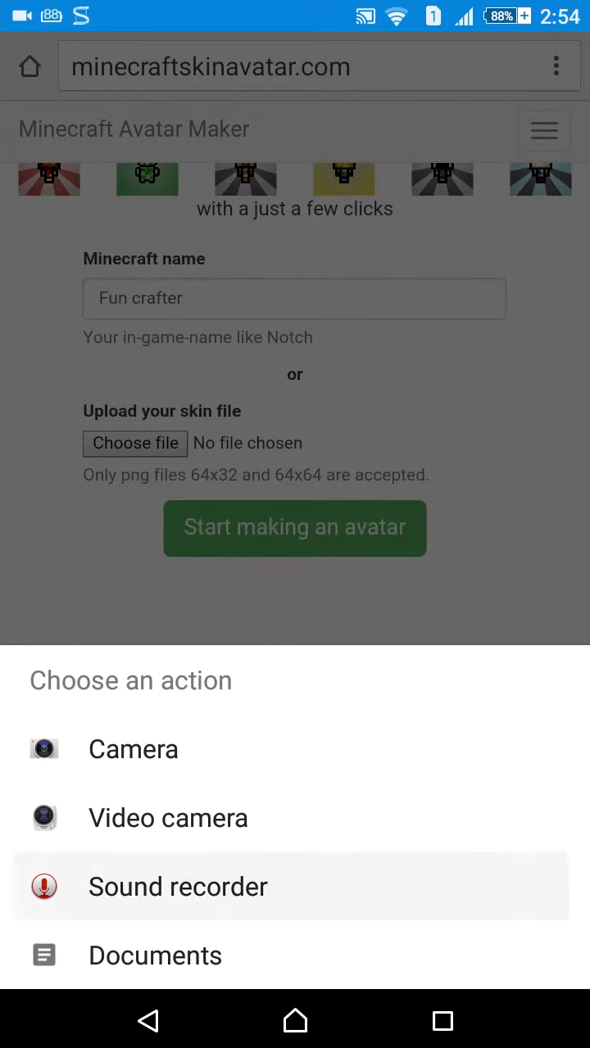
pyautogui.click(154, 956)
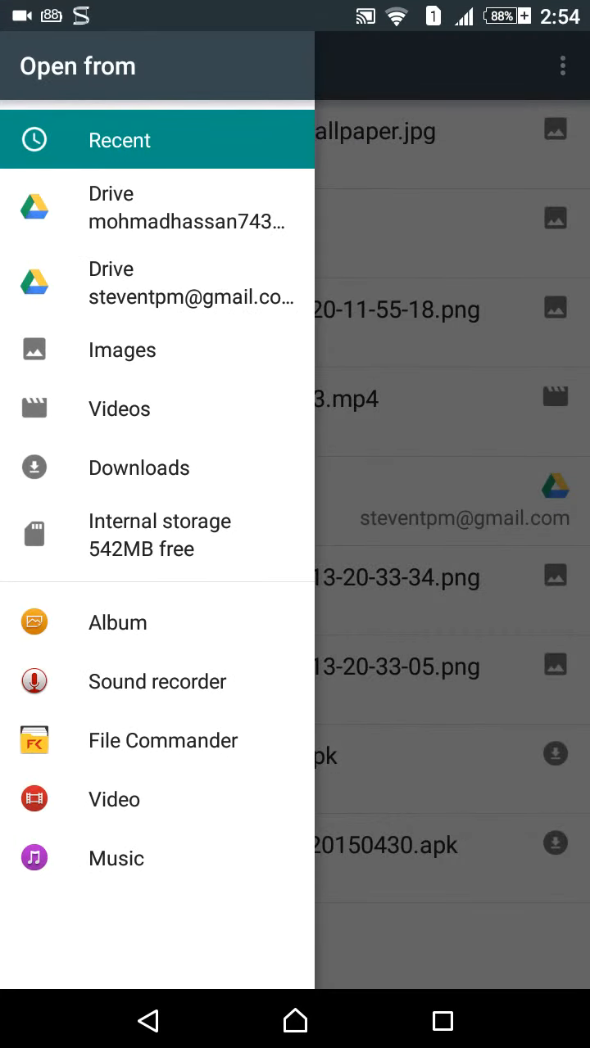
pyautogui.click(117, 622)
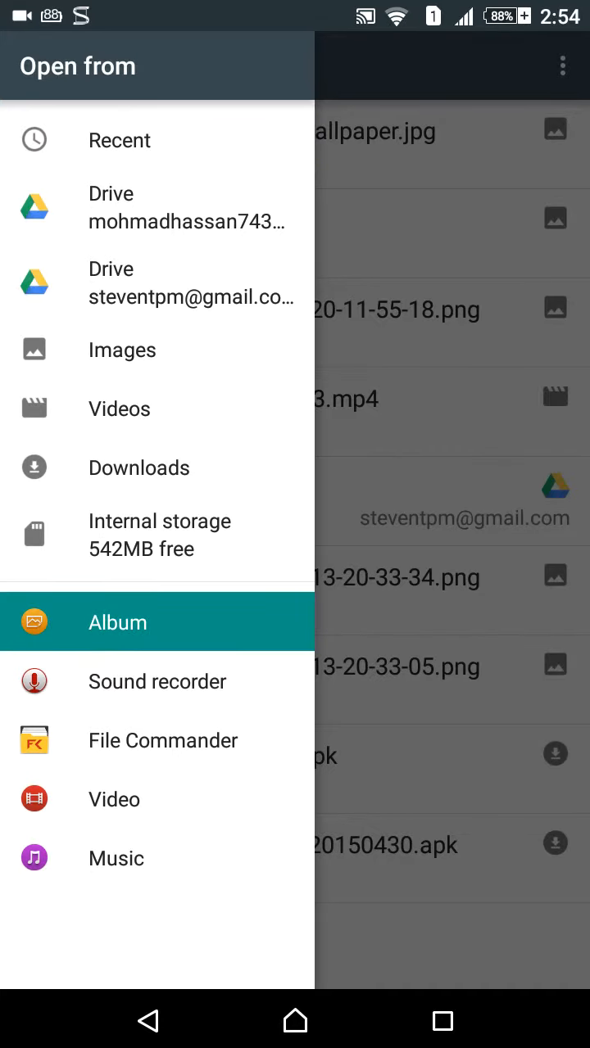
pyautogui.click(118, 623)
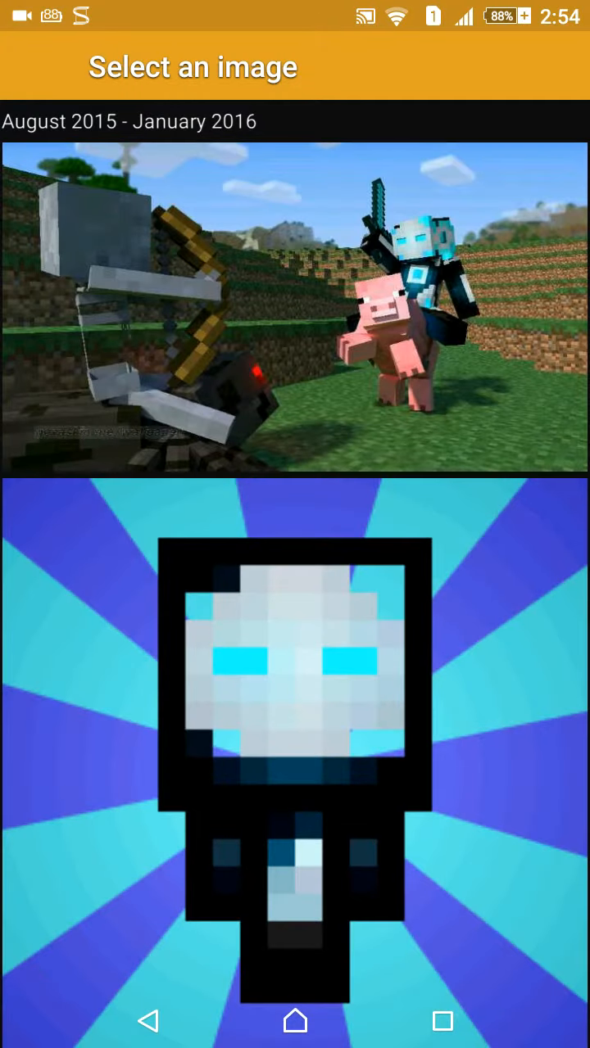
pyautogui.scroll(-3)
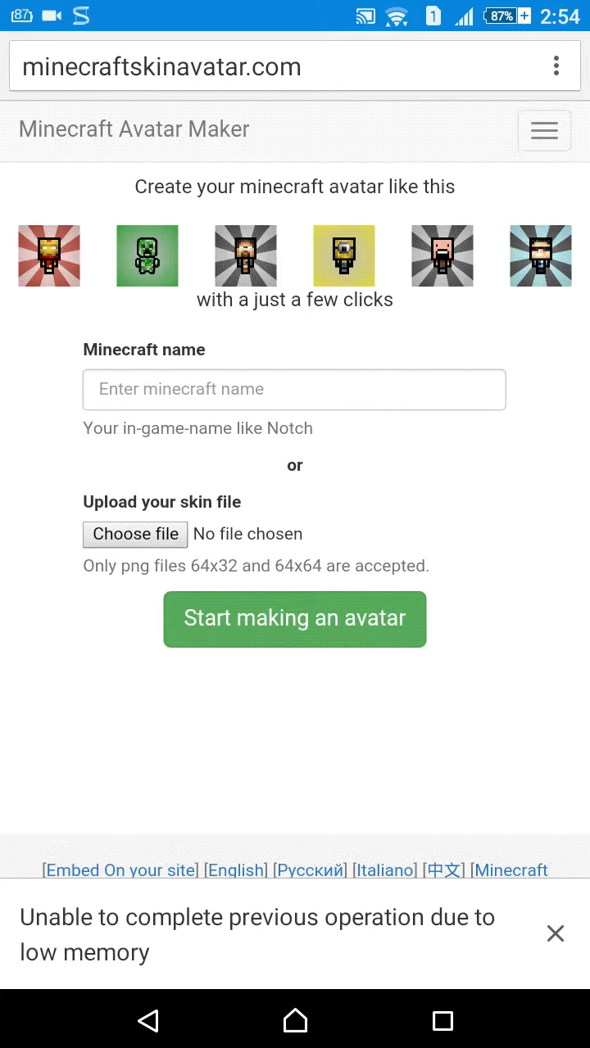
# Dismiss the low-memory warning and generate an avatar for saved name "Steven tpm"
pyautogui.click(555, 933)
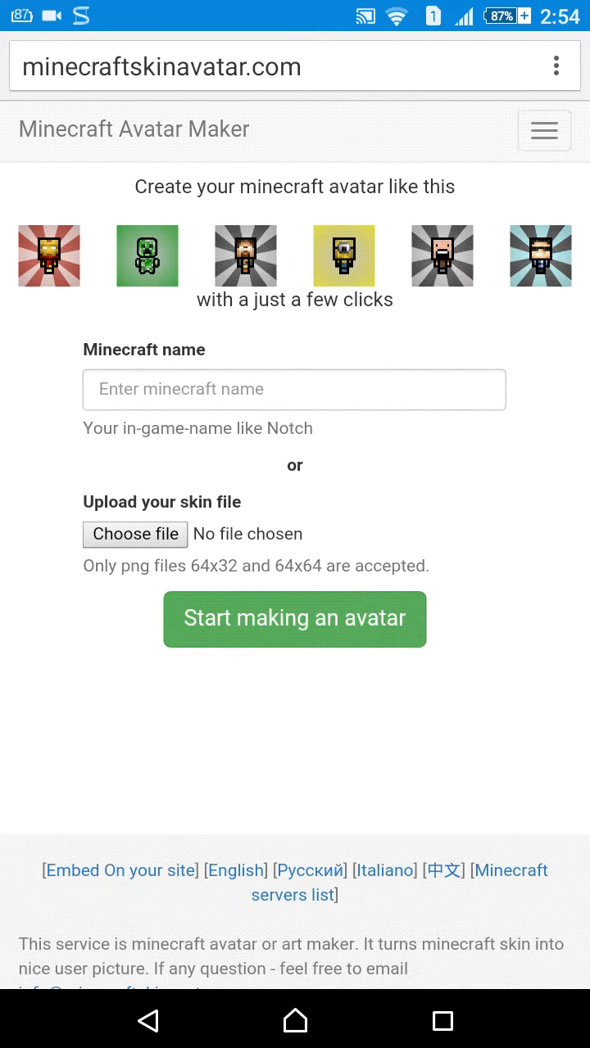
pyautogui.click(295, 619)
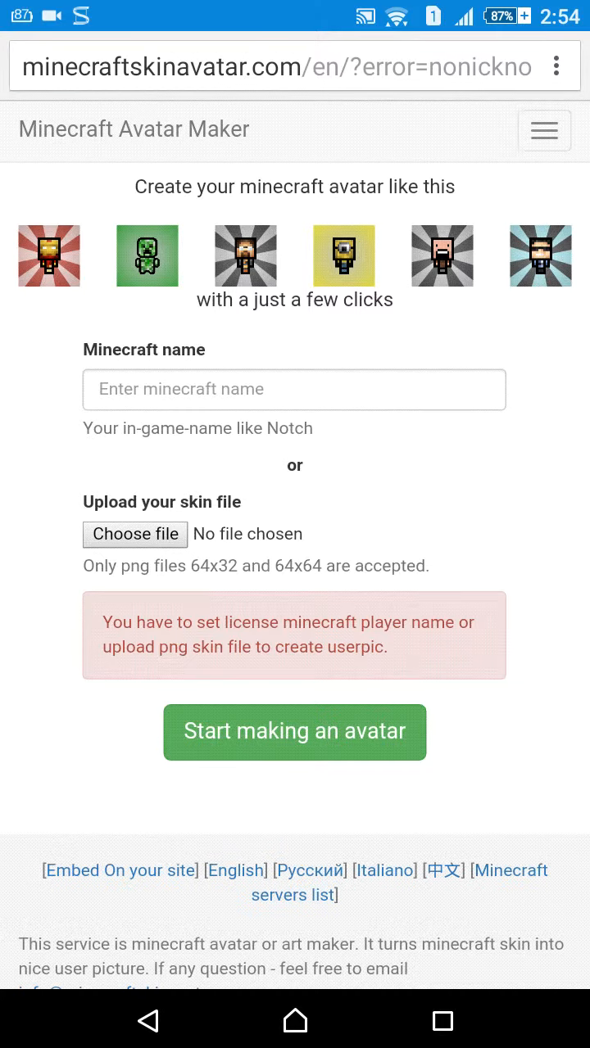
pyautogui.write('s')
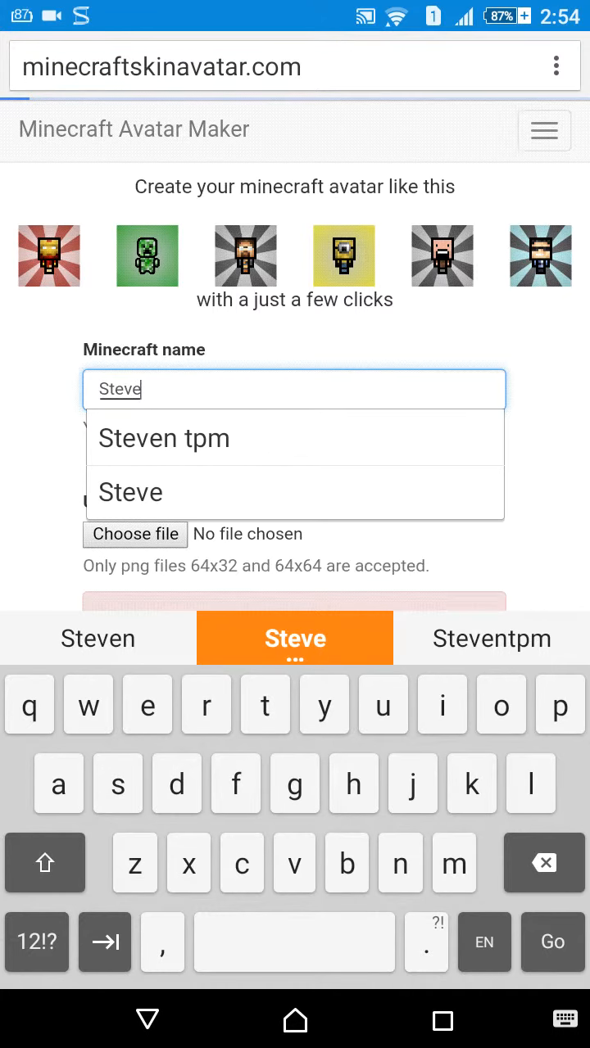
pyautogui.click(164, 439)
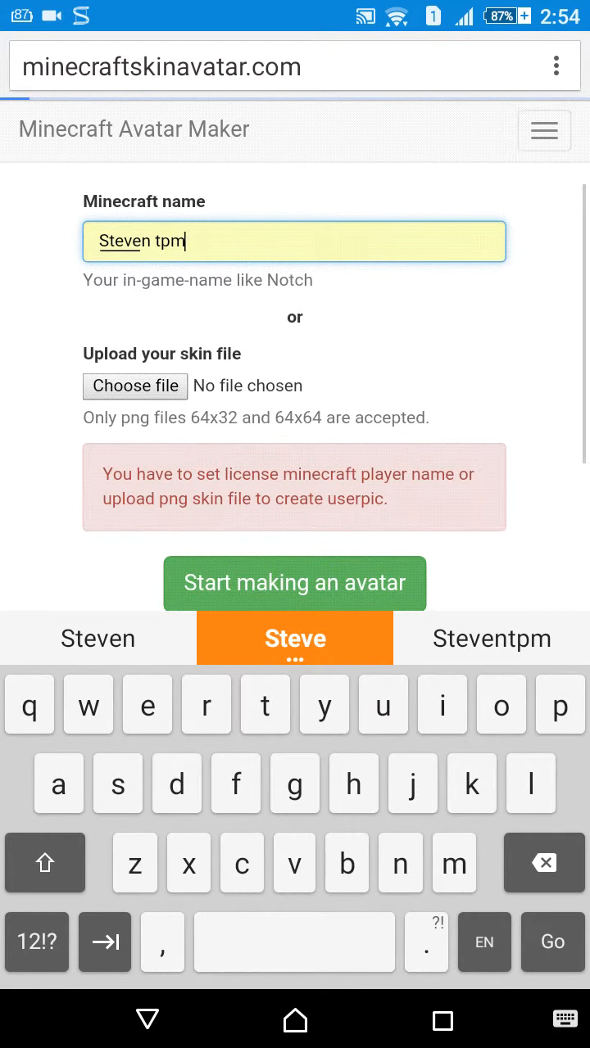
pyautogui.click(295, 583)
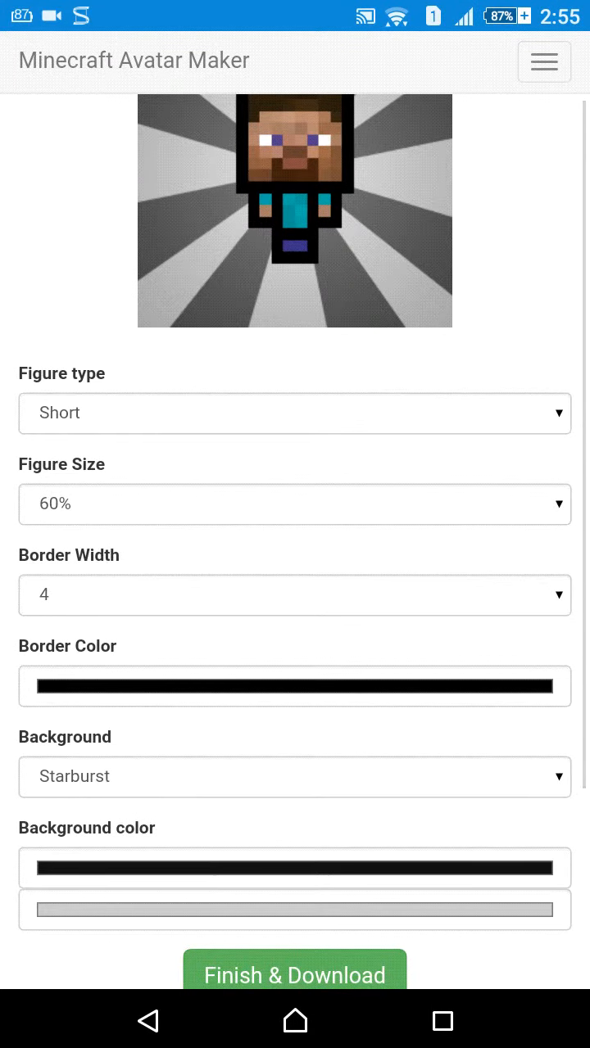
# Scroll the avatar settings page before returning to the home screen
pyautogui.scroll(-3)
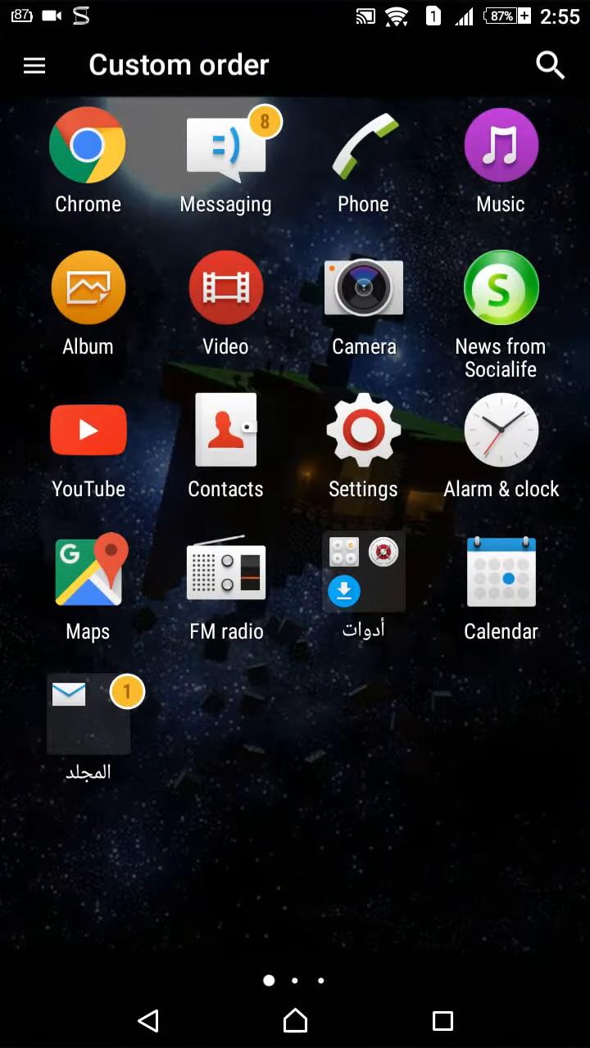
# Swipe the launcher toward the page with YouTube
pyautogui.hscroll(-3)
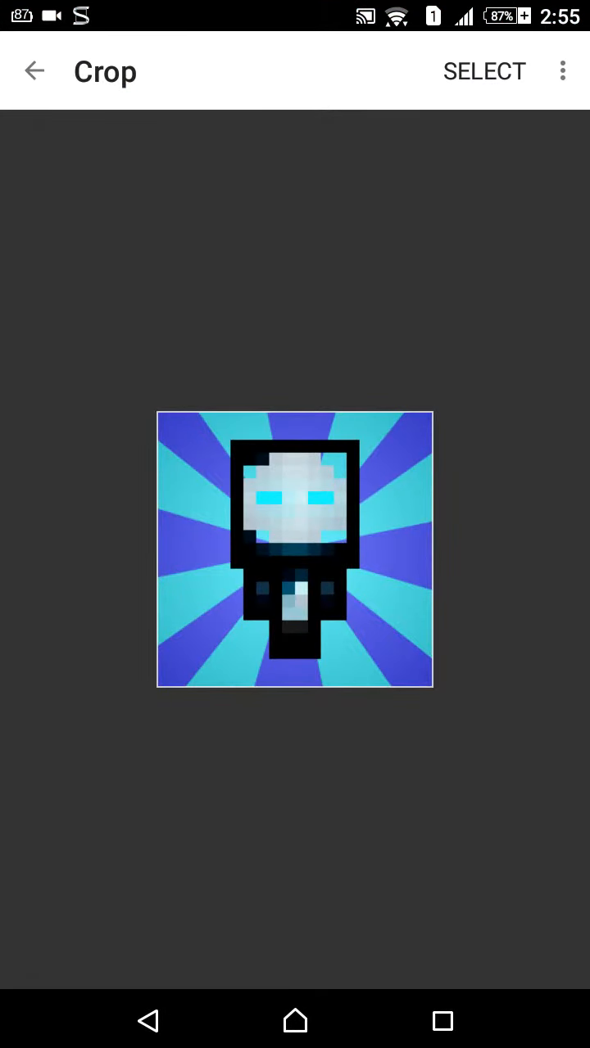
# Confirm the cropped blue avatar as profile picture and show My videos
pyautogui.click(483, 72)
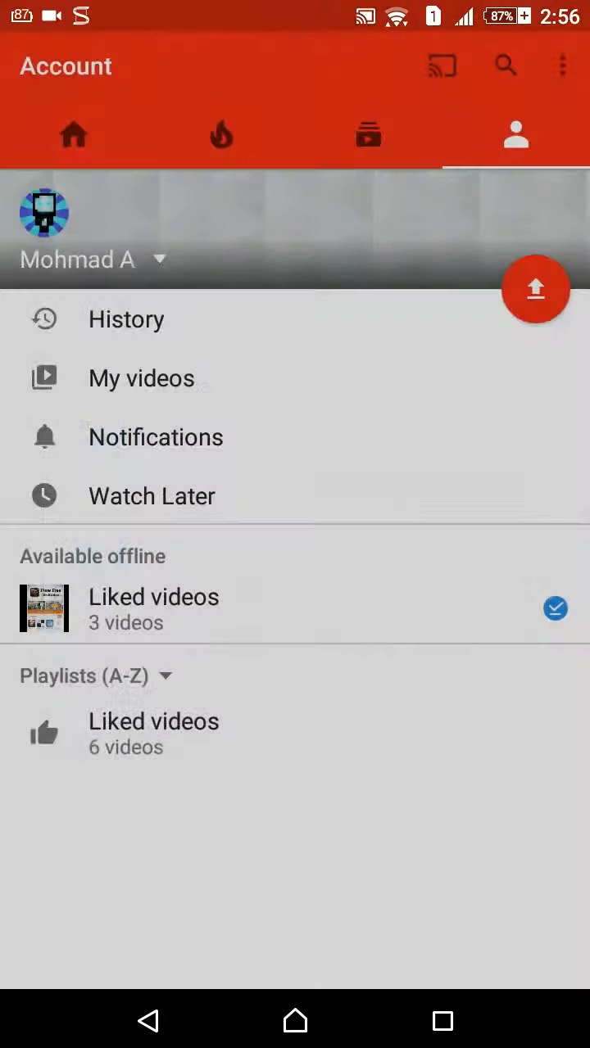
pyautogui.click(141, 376)
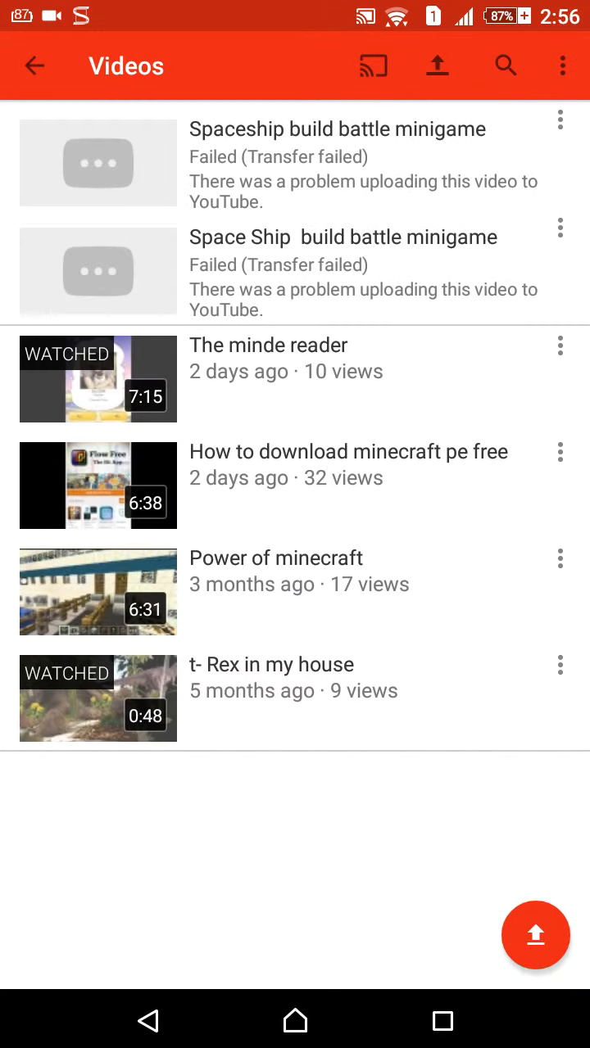